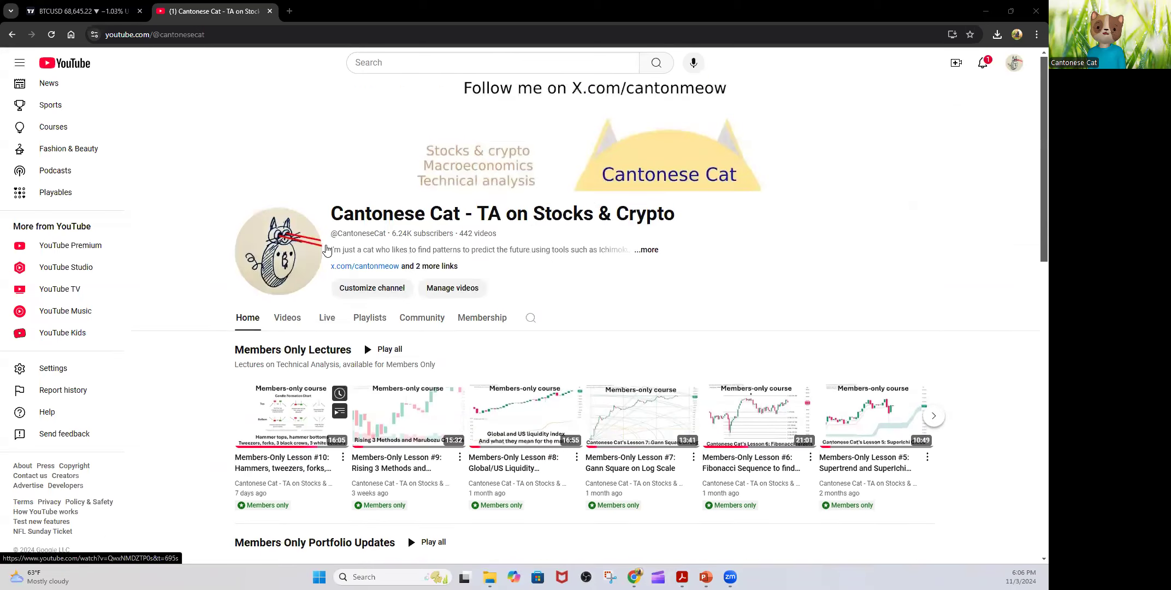
Scroll the channel Home until the Members Only Lectures and Portfolio Updates shelves appear
{"action": "scroll", "scroll_direction": "down", "scroll_amount": 3}
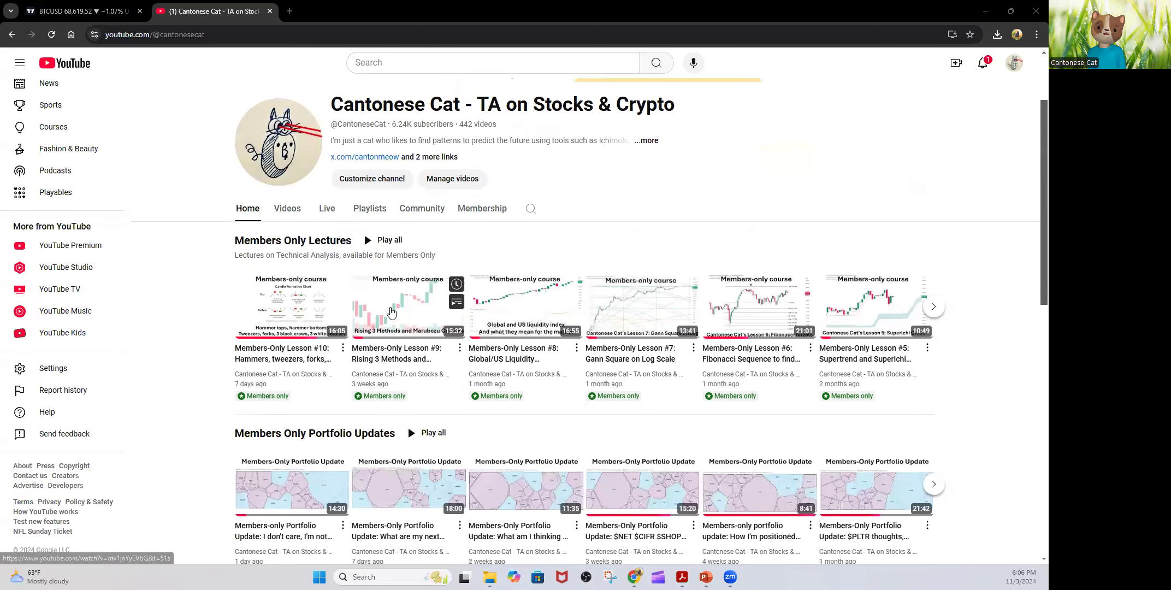
{"action": "mouse_move", "coordinate": [594, 253]}
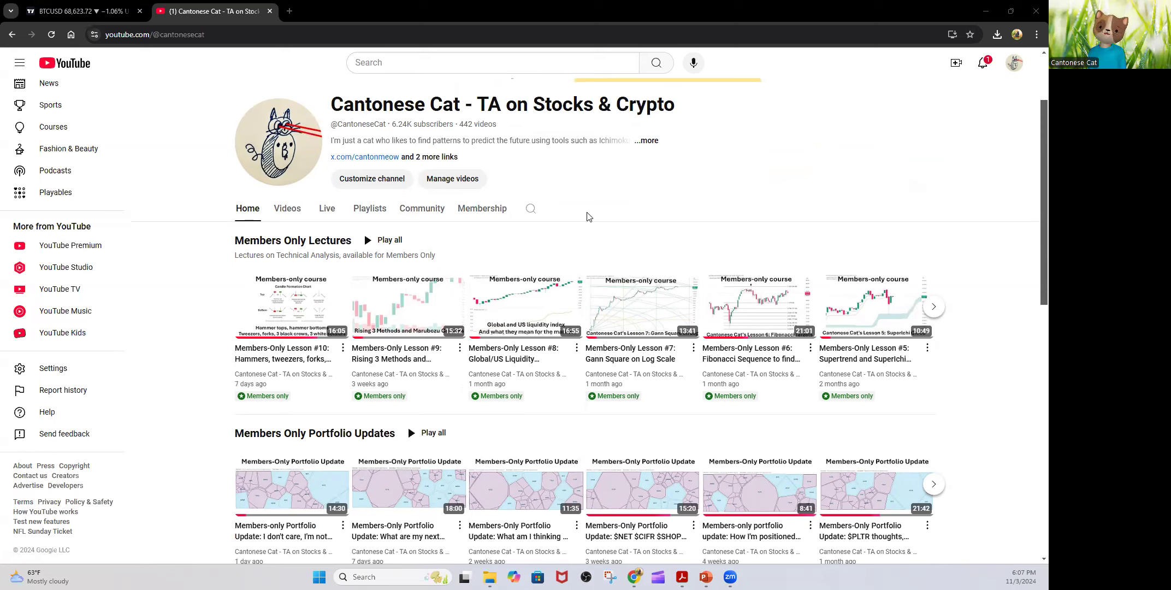
{"action": "mouse_move", "coordinate": [591, 215]}
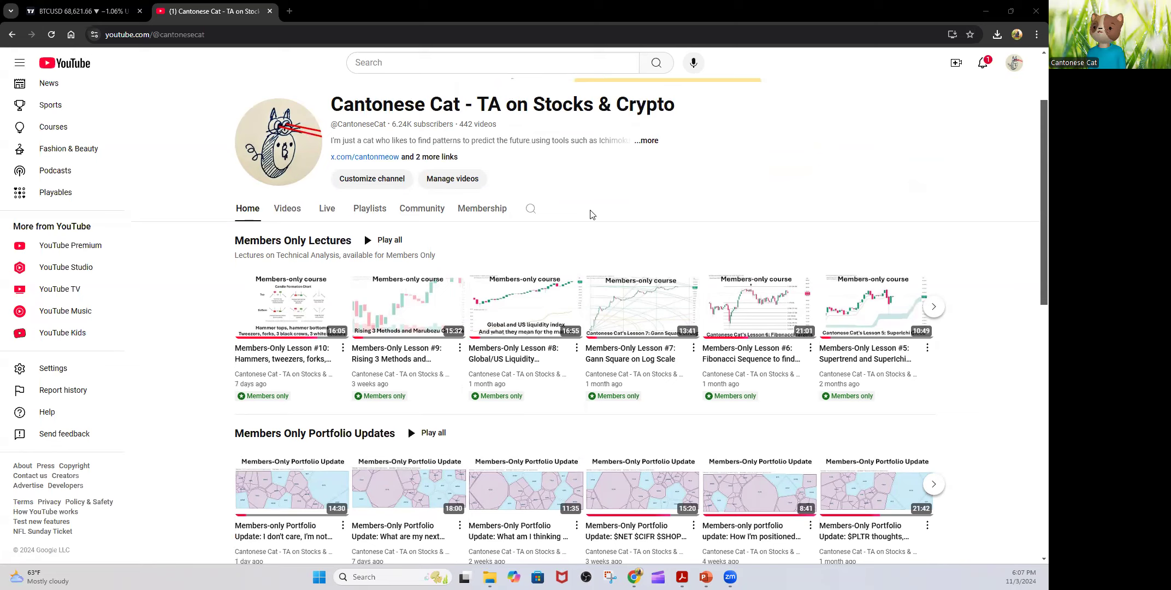
{"action": "mouse_move", "coordinate": [471, 172]}
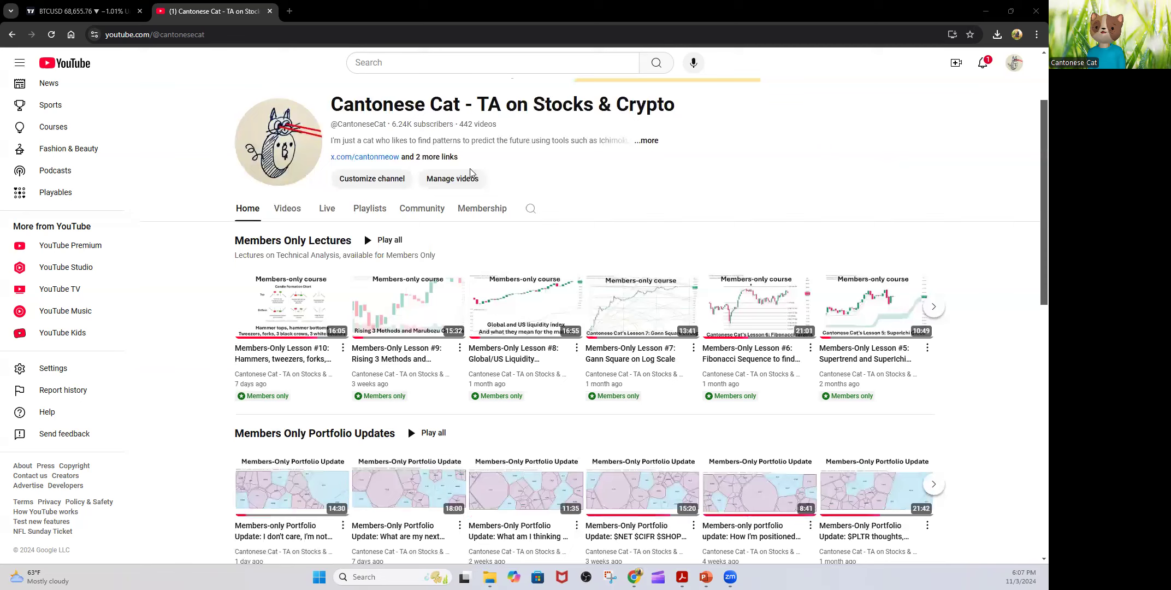
{"action": "mouse_move", "coordinate": [865, 292]}
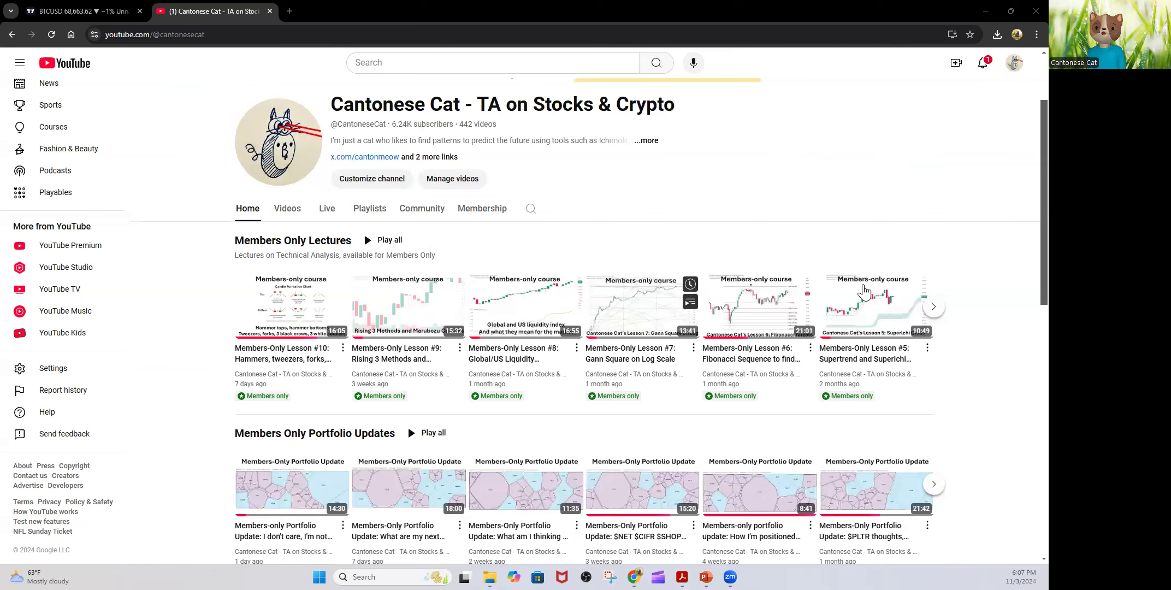
{"action": "left_click", "coordinate": [933, 306]}
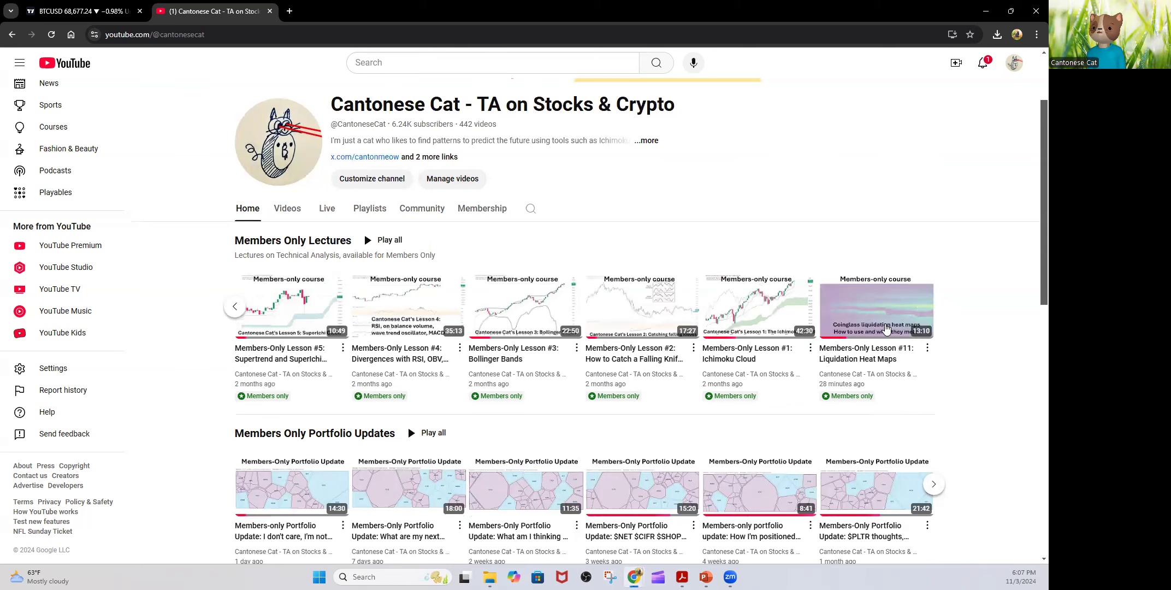
{"action": "mouse_move", "coordinate": [790, 388]}
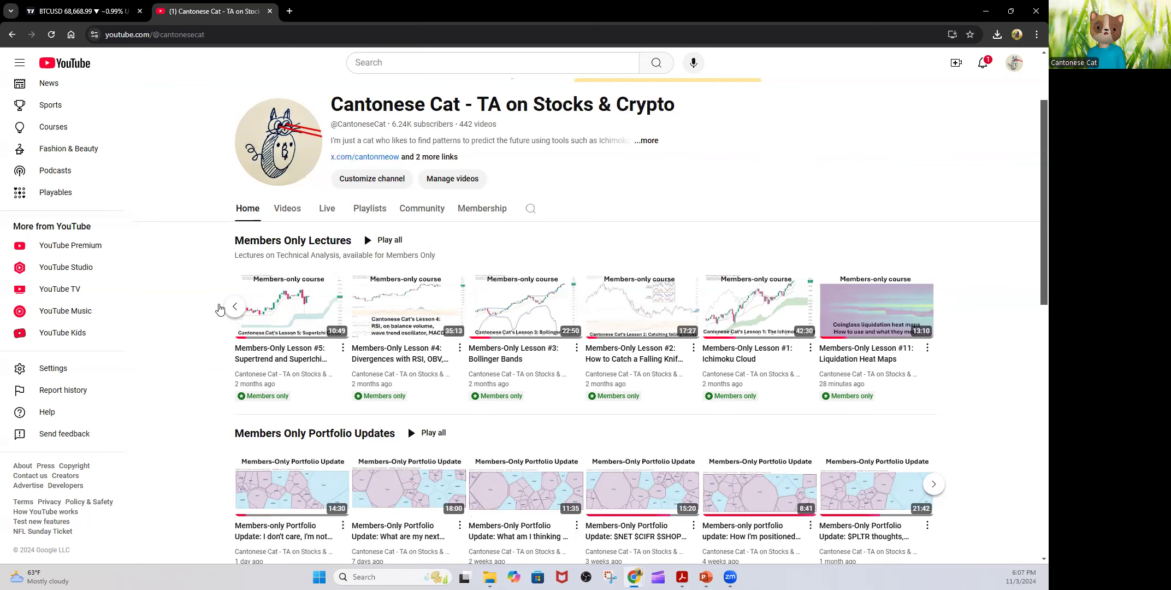
{"action": "left_click", "coordinate": [235, 305]}
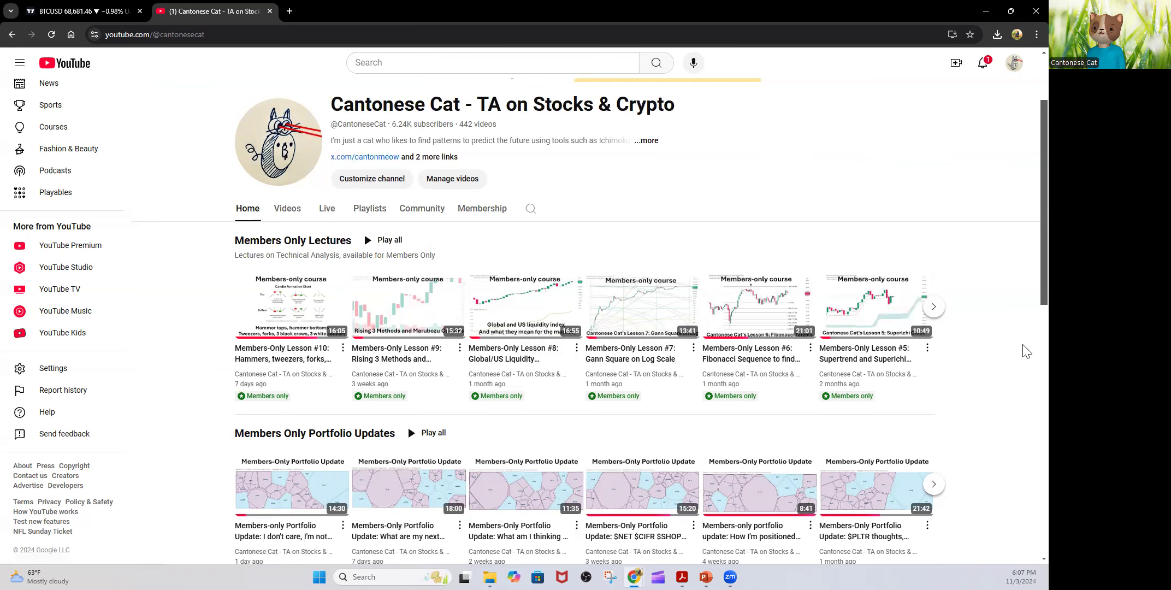
Scroll past Hot Stocks, members and For You, settling on the 'Stocks that scare you!' Hot Stocks shelf
{"action": "scroll", "scroll_direction": "down", "scroll_amount": 3}
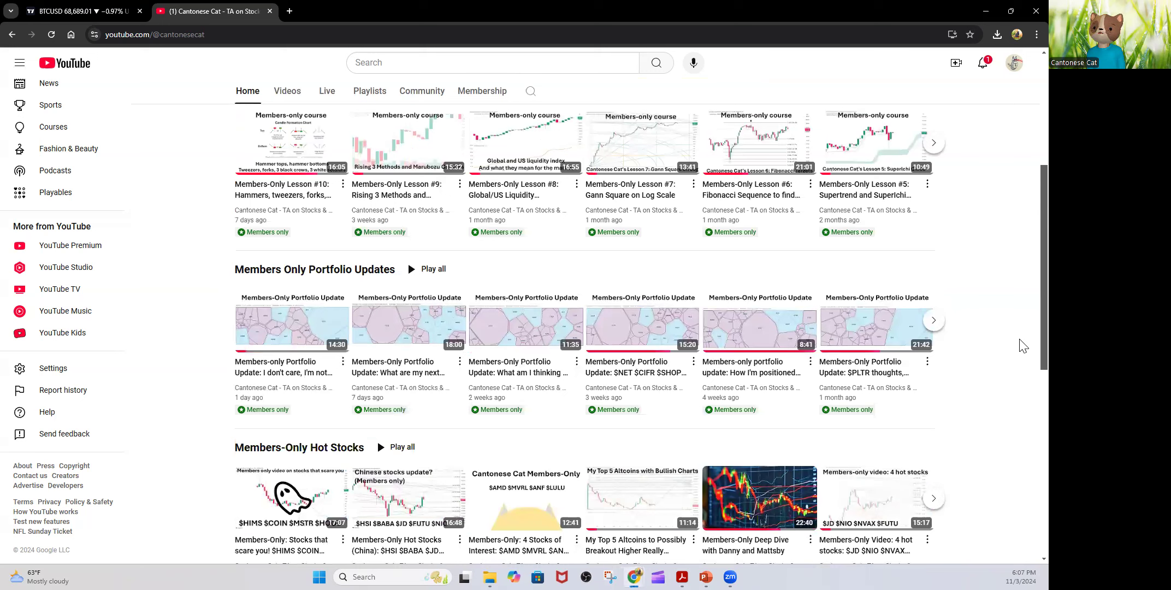
{"action": "mouse_move", "coordinate": [1008, 328]}
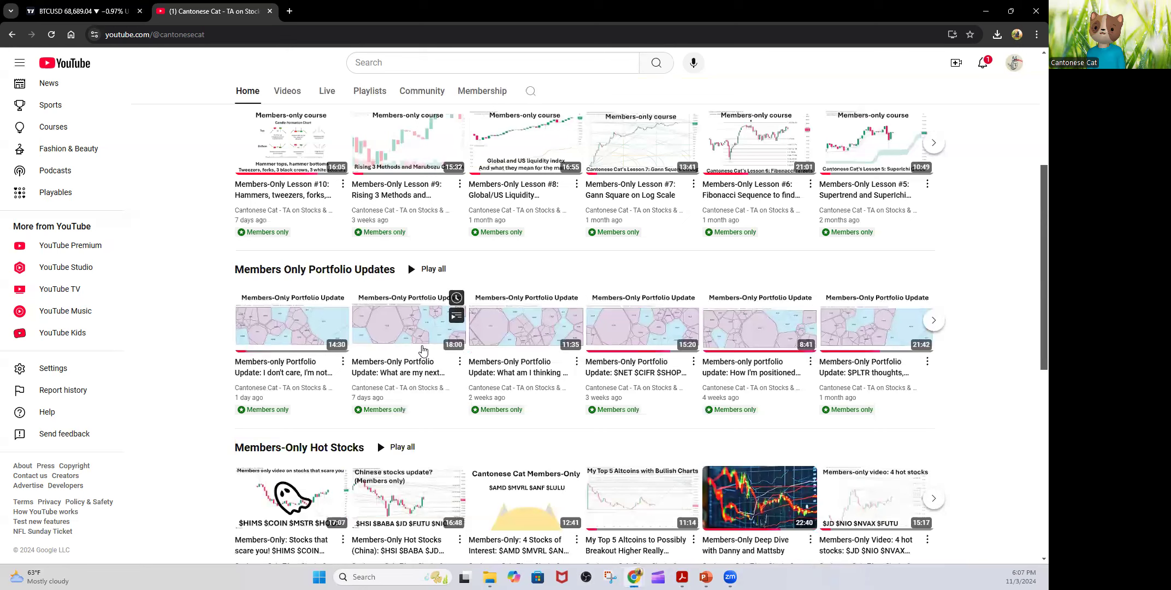
{"action": "scroll", "scroll_direction": "down", "scroll_amount": 3}
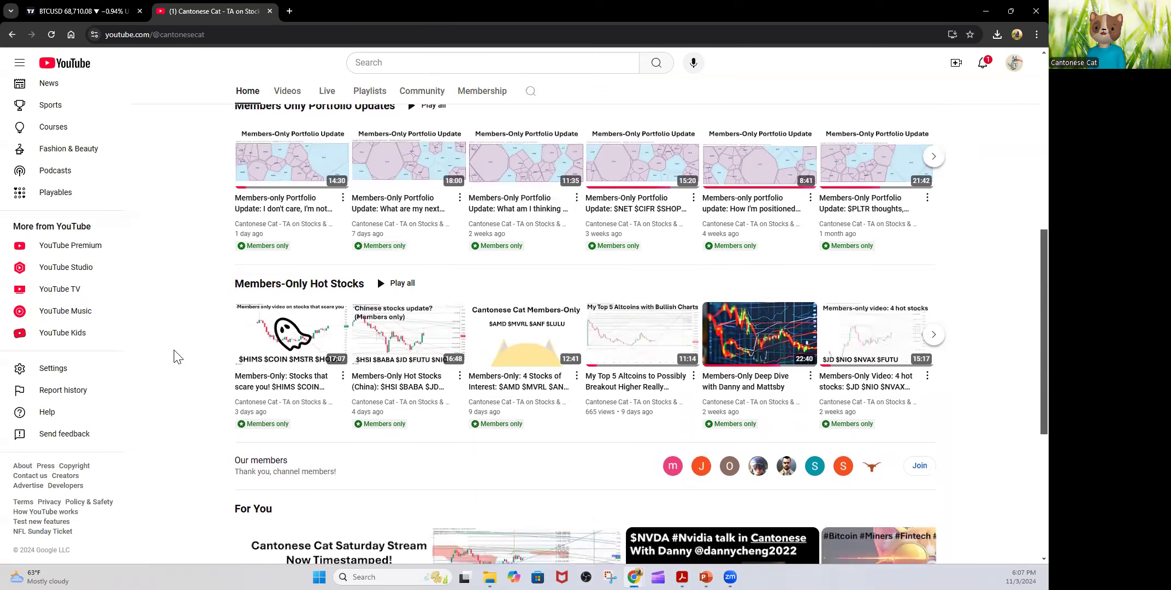
{"action": "scroll", "scroll_direction": "down", "scroll_amount": 3}
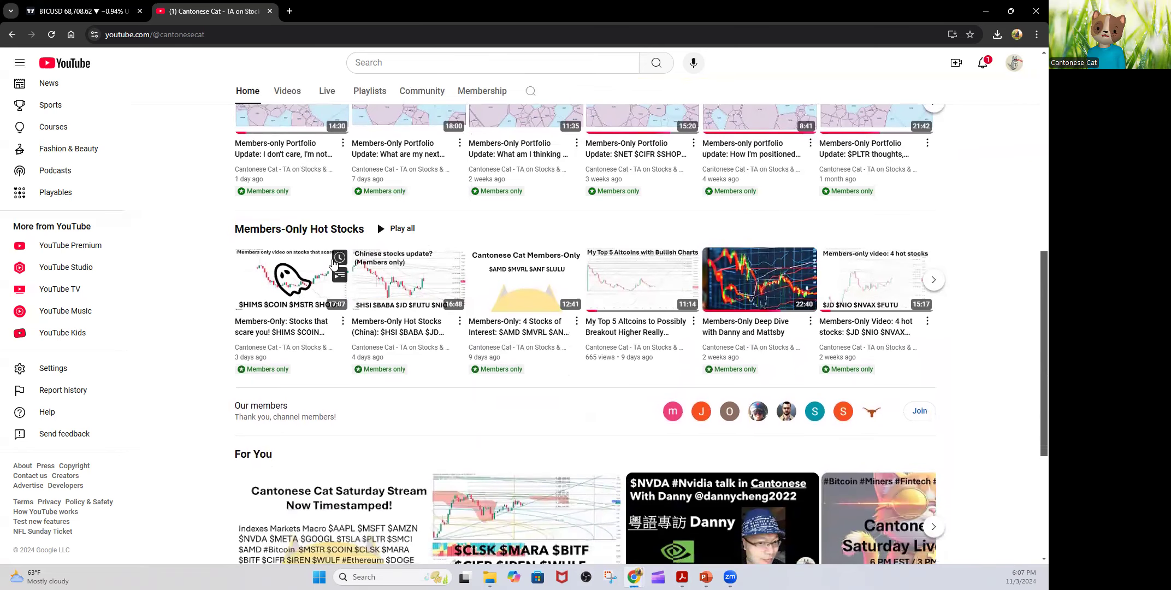
{"action": "mouse_move", "coordinate": [302, 330]}
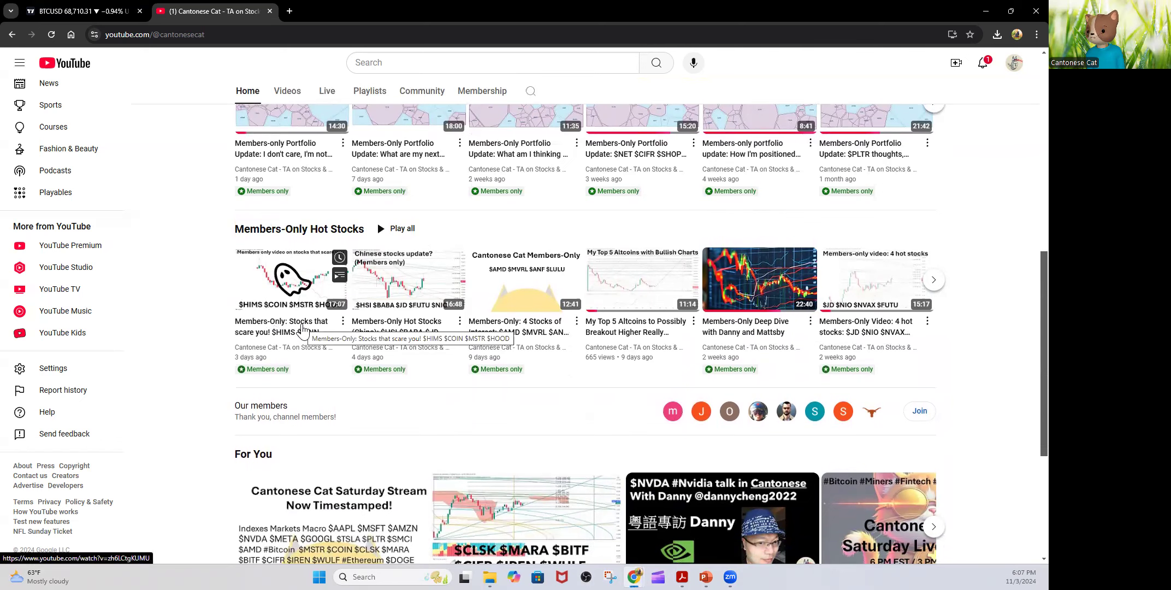
{"action": "mouse_move", "coordinate": [339, 353]}
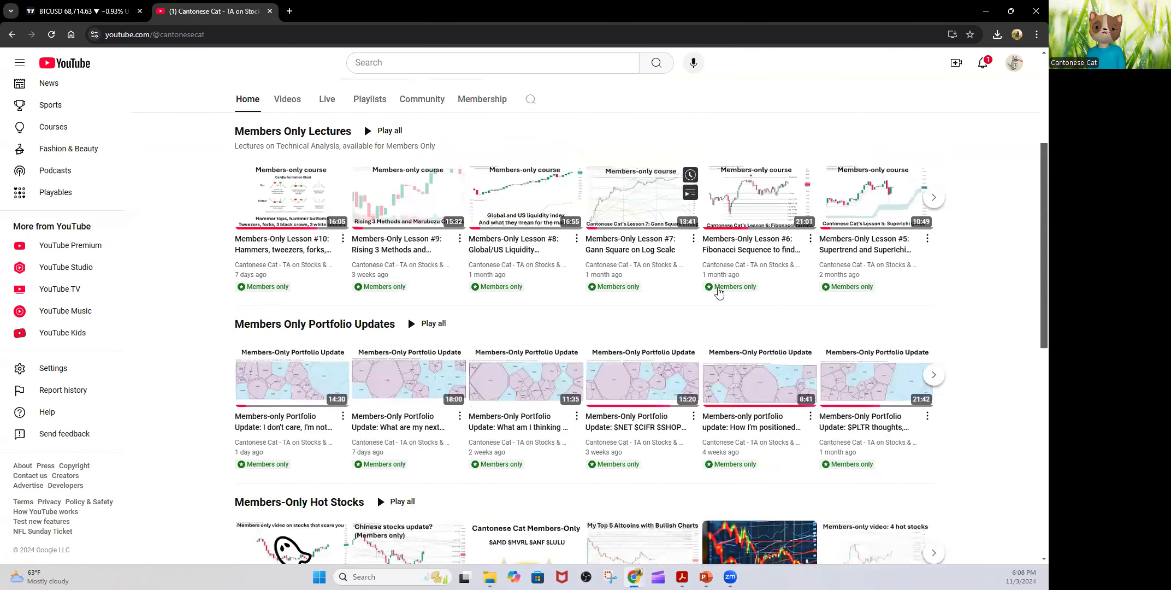
{"action": "mouse_move", "coordinate": [1007, 377]}
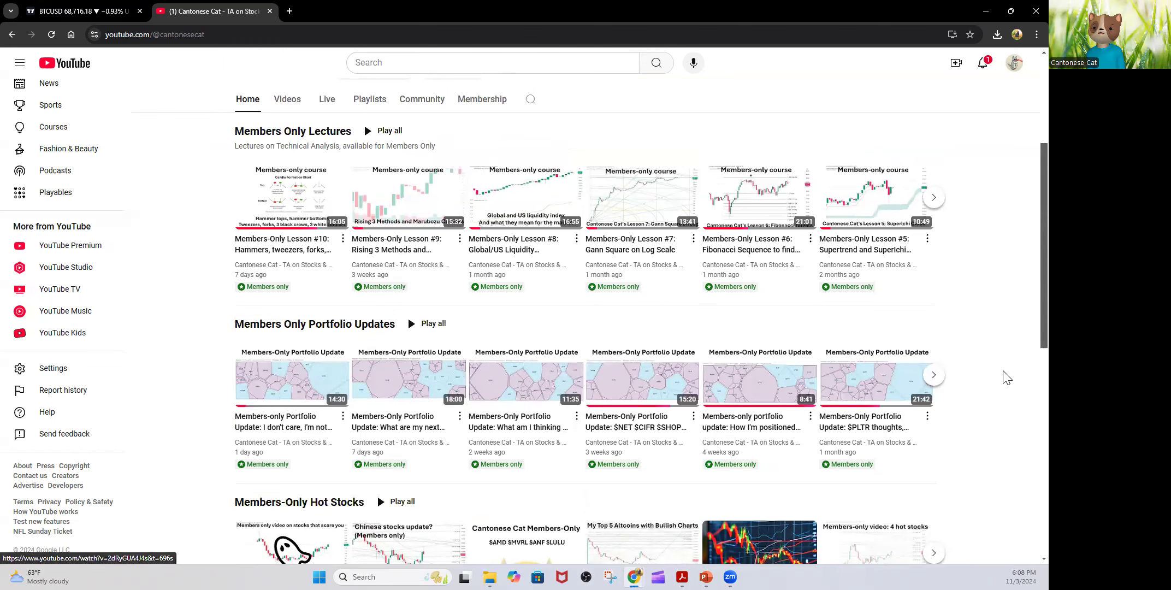
{"action": "scroll", "scroll_direction": "down", "scroll_amount": 3}
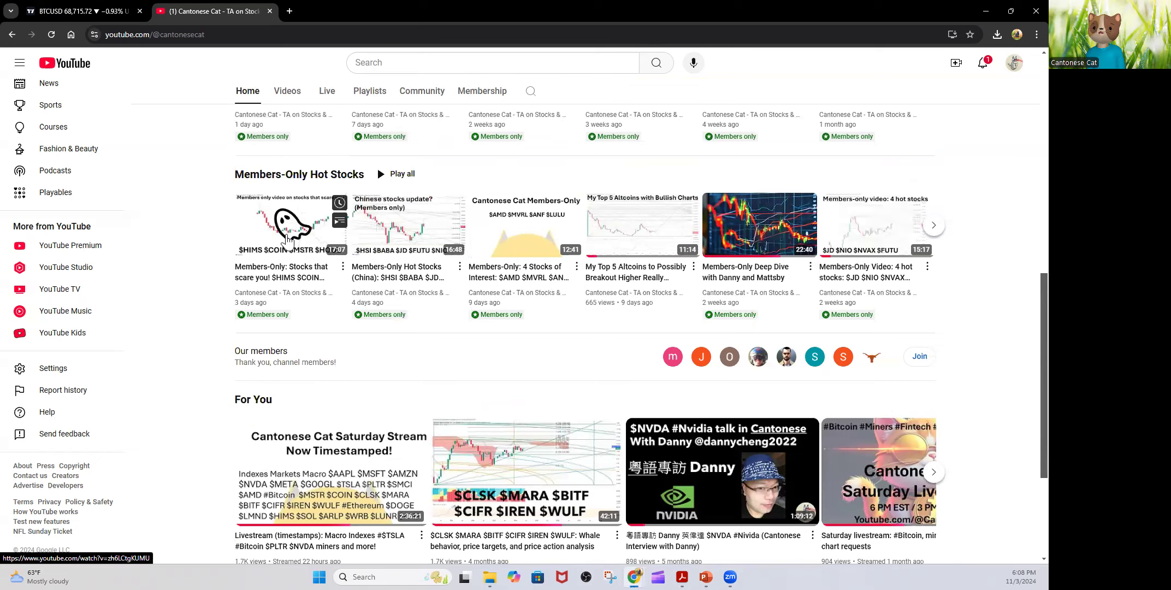
{"action": "scroll", "scroll_direction": "down", "scroll_amount": 3}
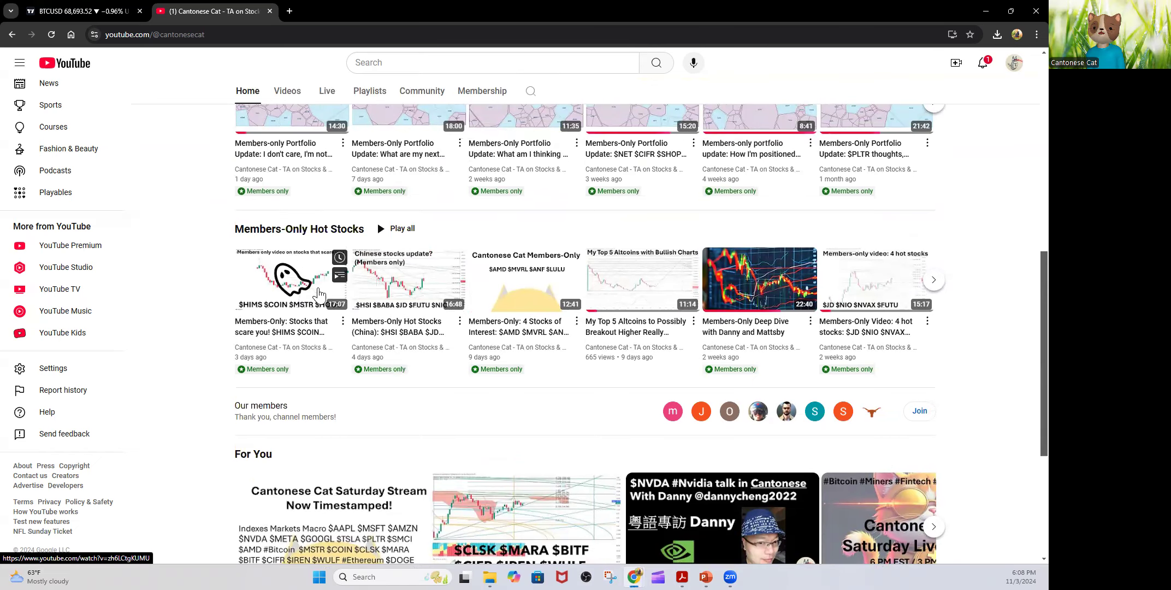
{"action": "mouse_move", "coordinate": [323, 318]}
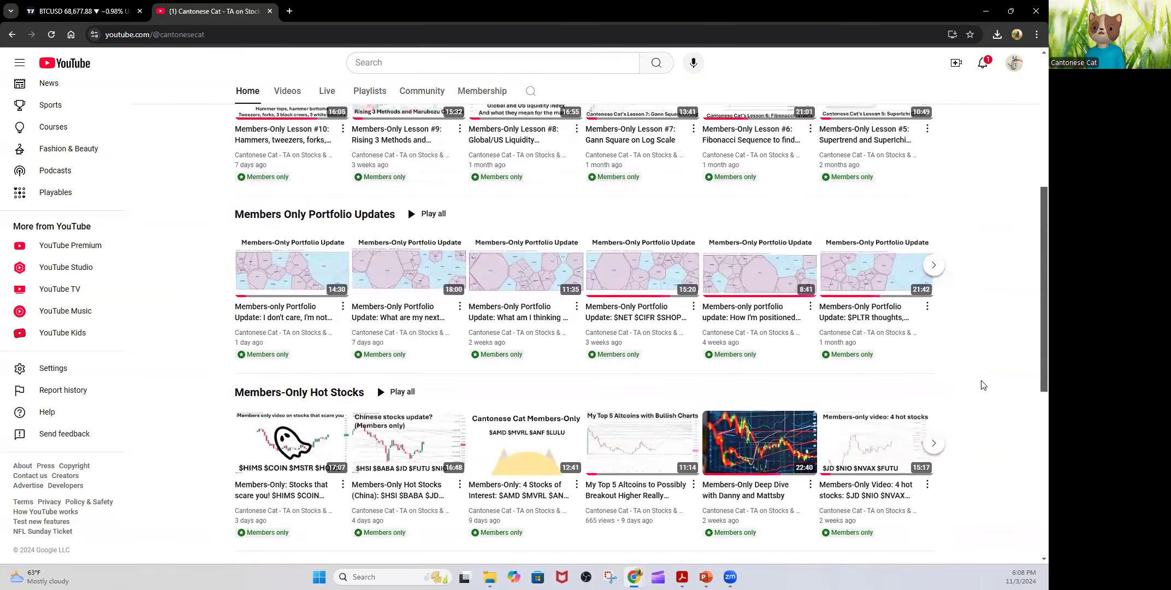
Switch the Cantonese Cat channel to its Live tab listing livestreams newest first
{"action": "left_click", "coordinate": [327, 318]}
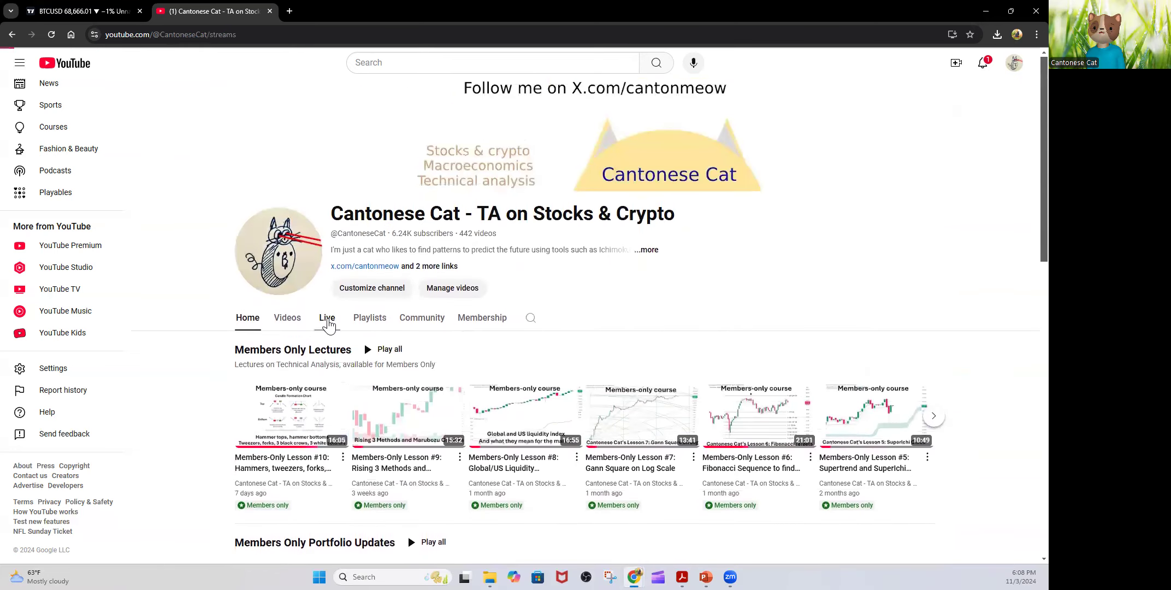
{"action": "left_click", "coordinate": [327, 317]}
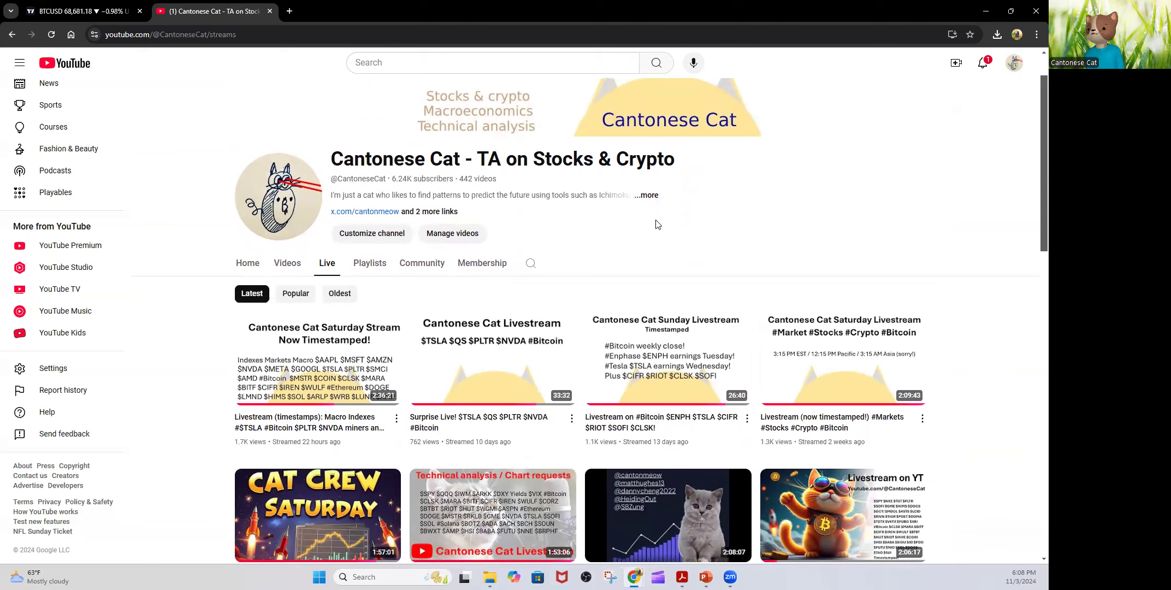
{"action": "mouse_move", "coordinate": [634, 220]}
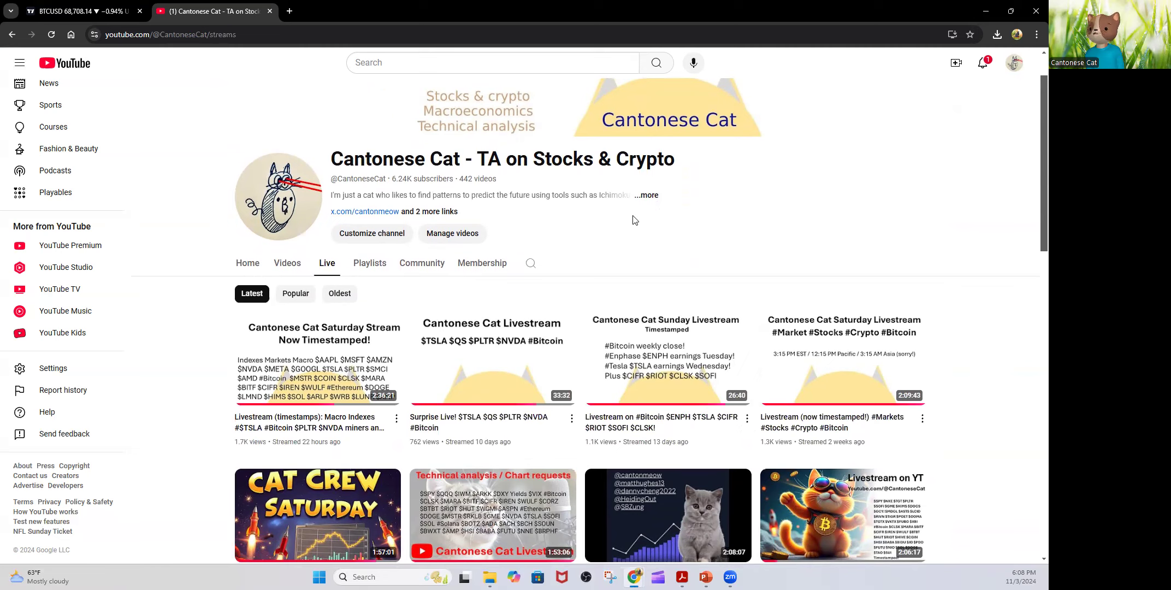
{"action": "mouse_move", "coordinate": [628, 231]}
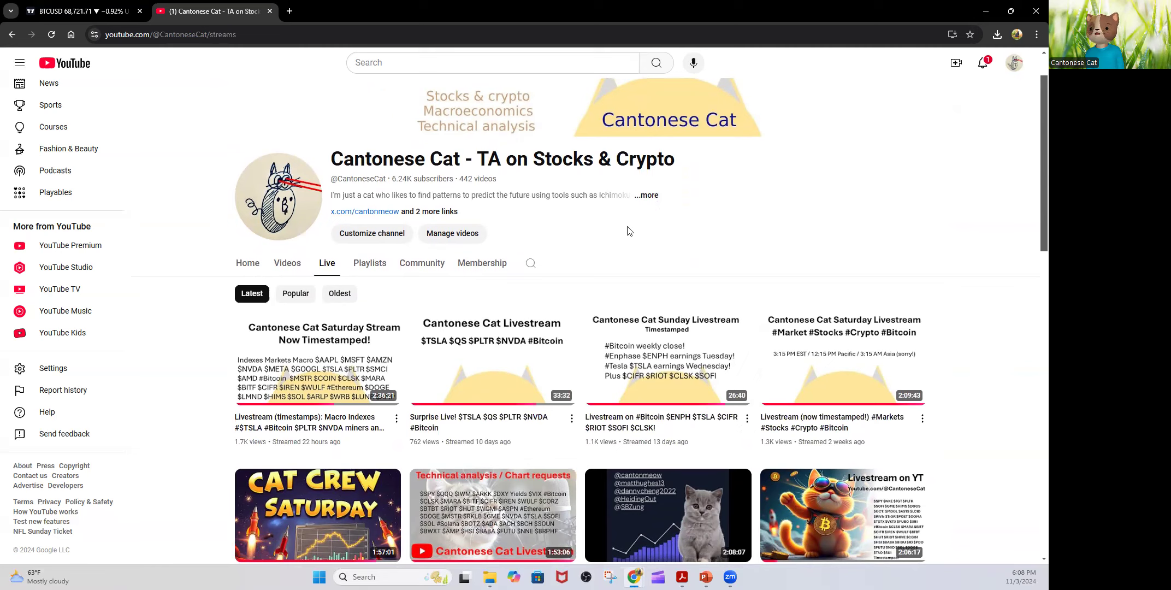
{"action": "mouse_move", "coordinate": [626, 249]}
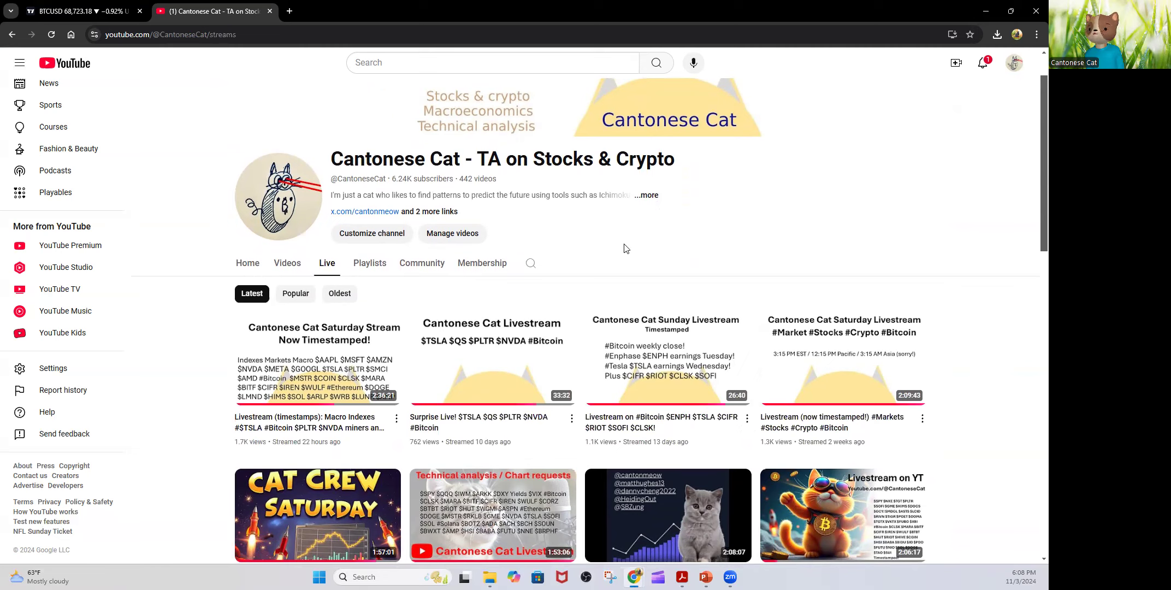
{"action": "mouse_move", "coordinate": [625, 245]}
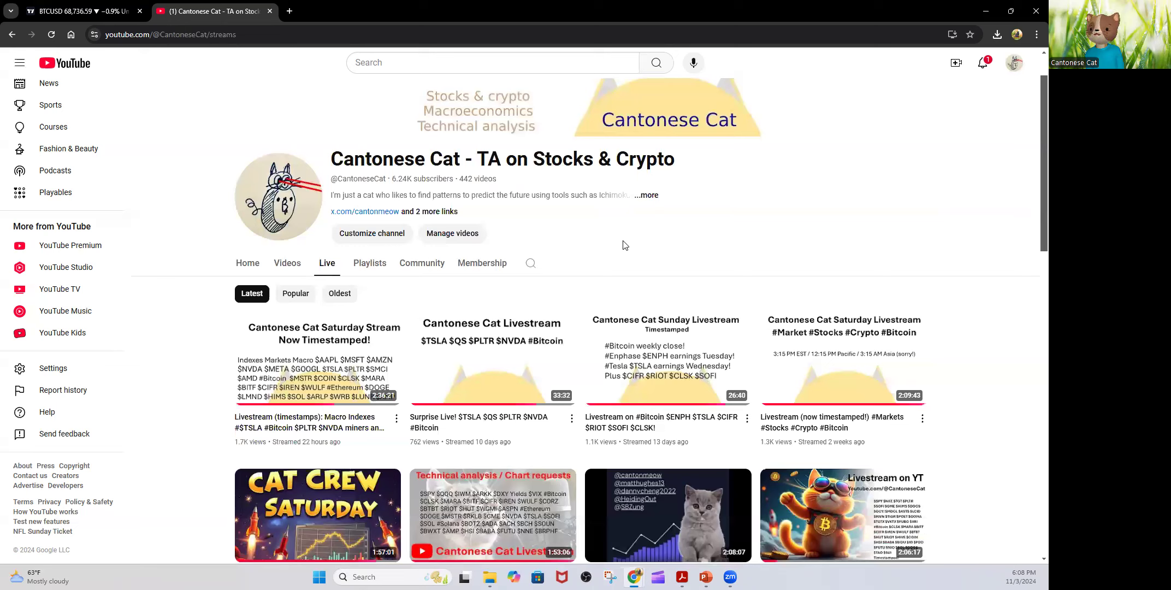
{"action": "mouse_move", "coordinate": [534, 292]}
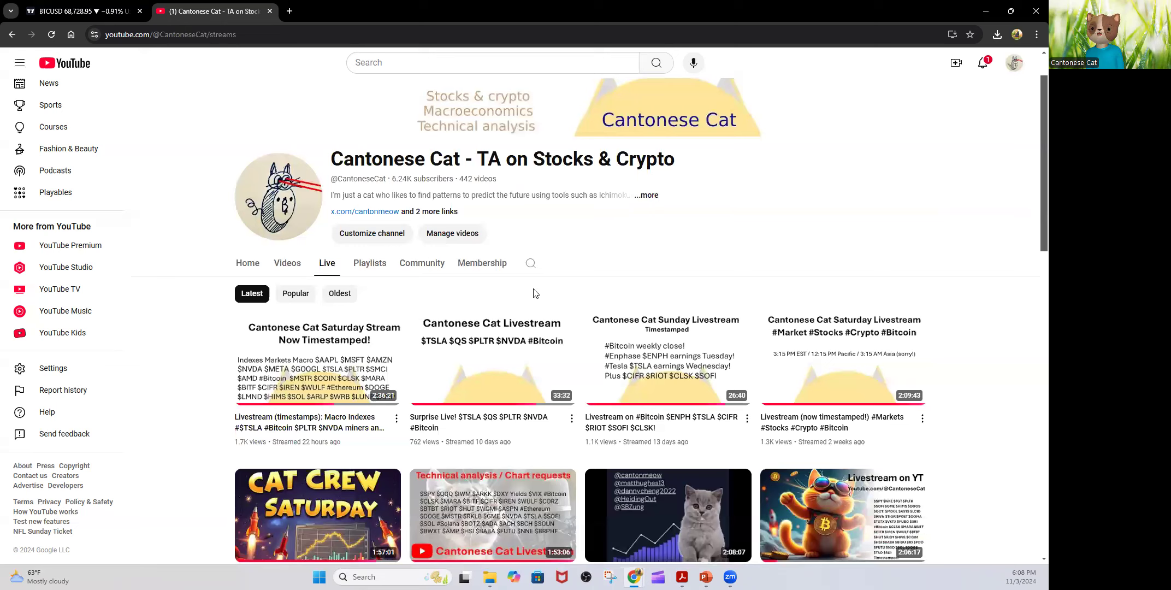
{"action": "mouse_move", "coordinate": [385, 299]}
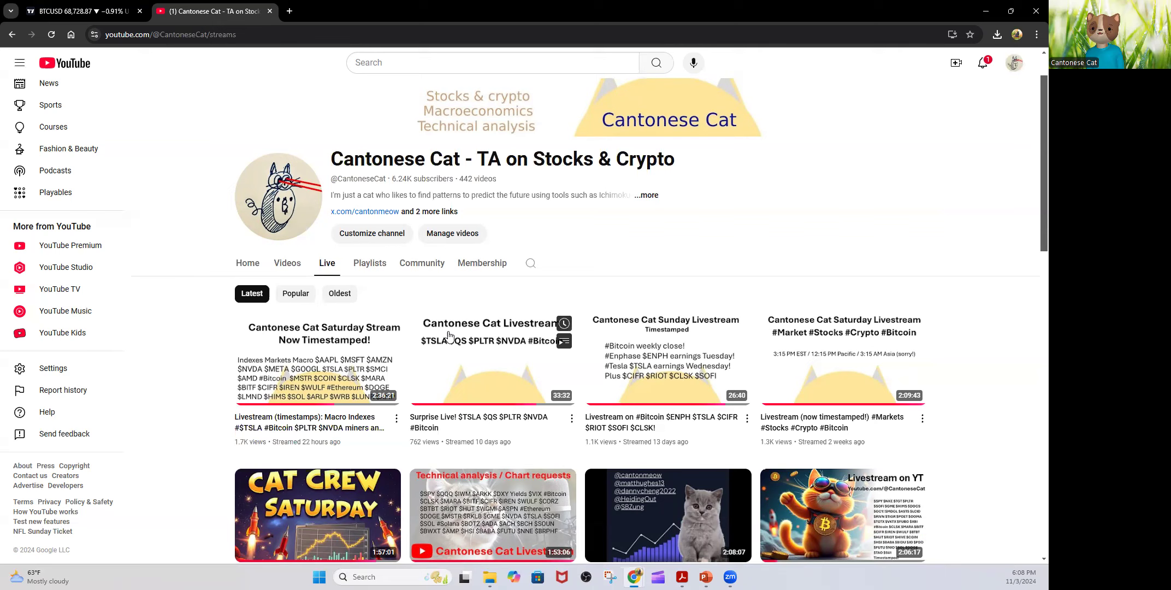
{"action": "mouse_move", "coordinate": [963, 347]}
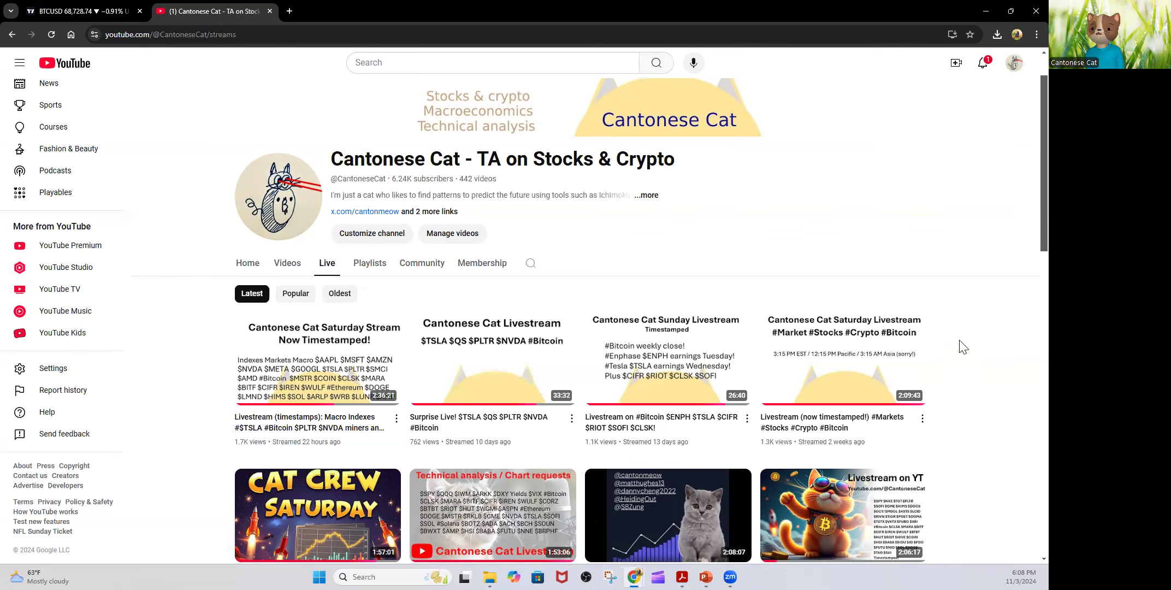